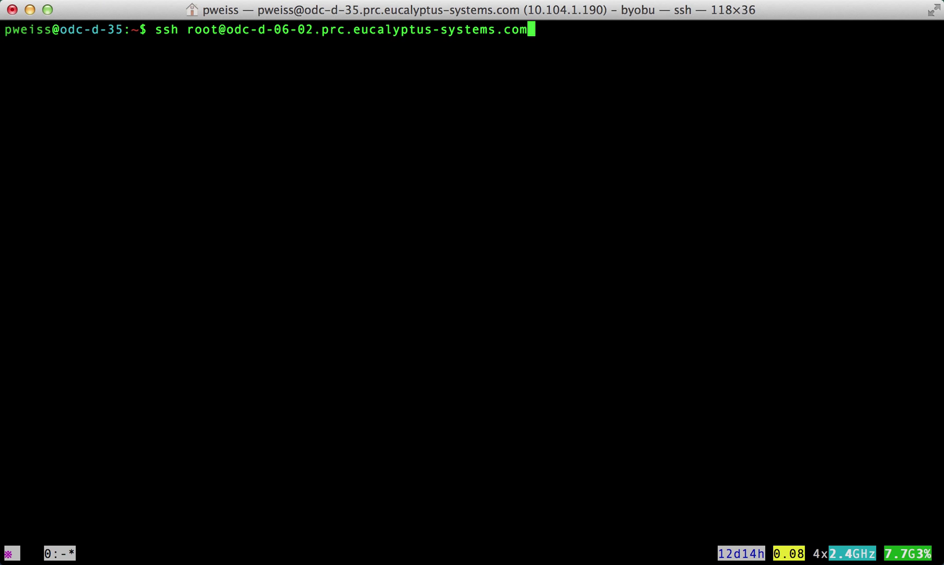
Log into odc-d-06-02 as root over SSH and clear the screen.
key(Return)
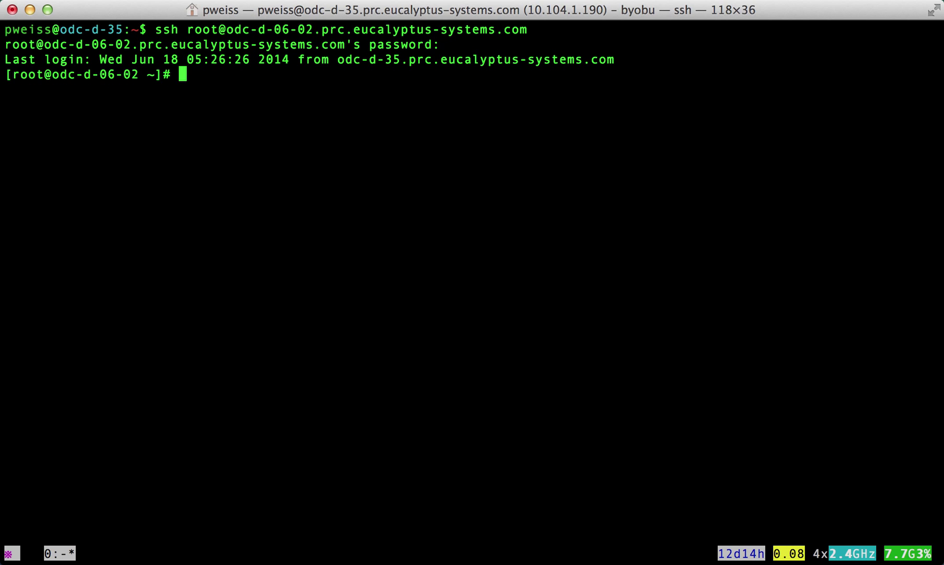
text(clear)
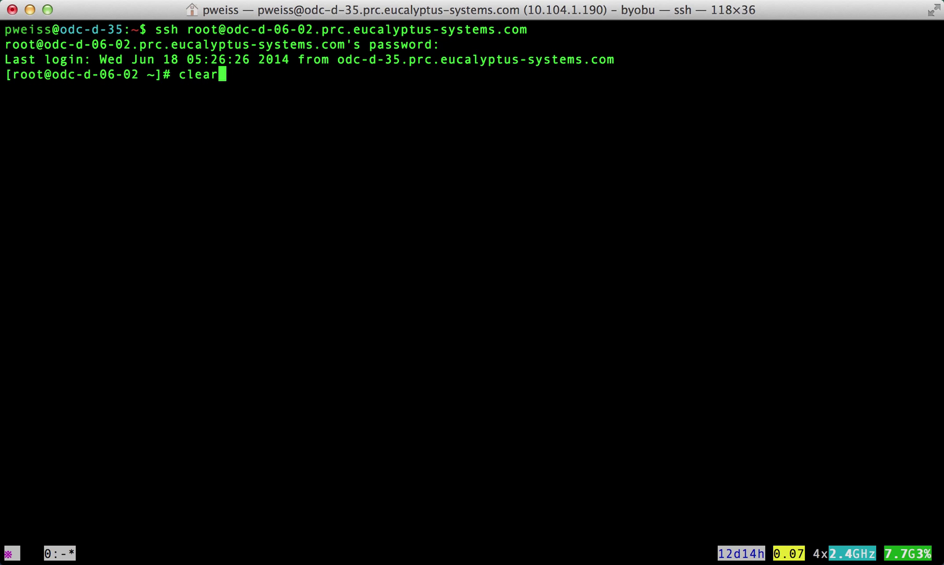
key(Return)
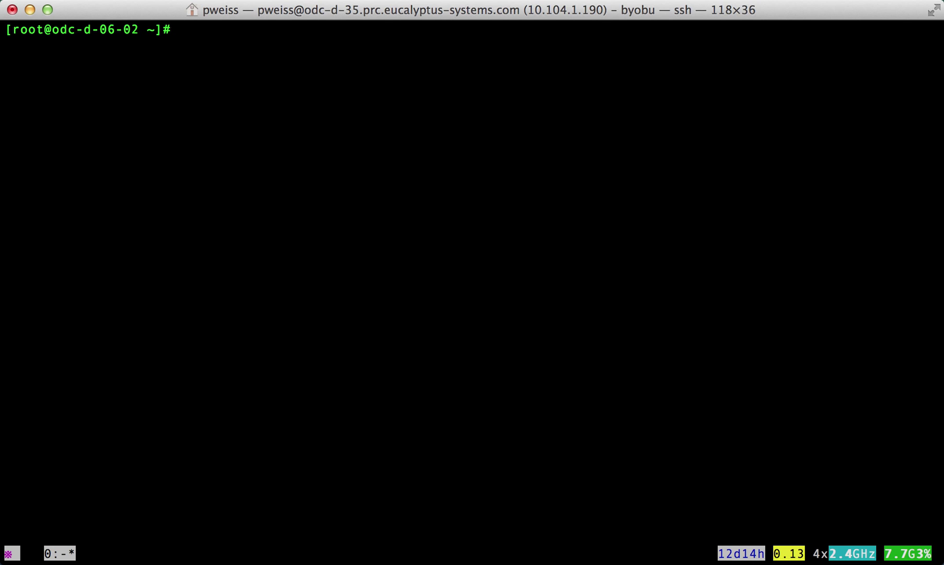
Run bash <(curl -Ls eucalyptus.com/install) and follow the precheck and cookbook download output.
text(bash <(curl -Ls eucalyptus.com/install))
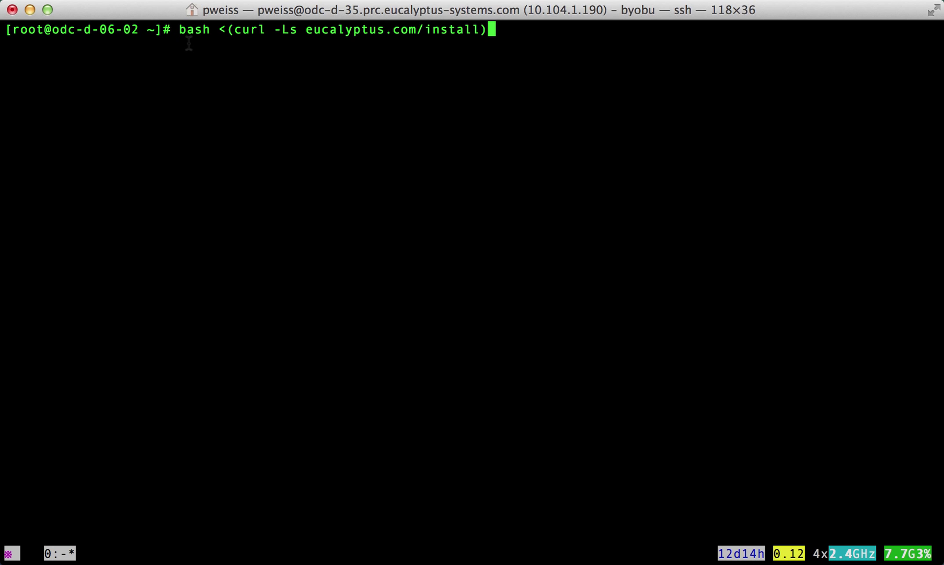
key(Return)
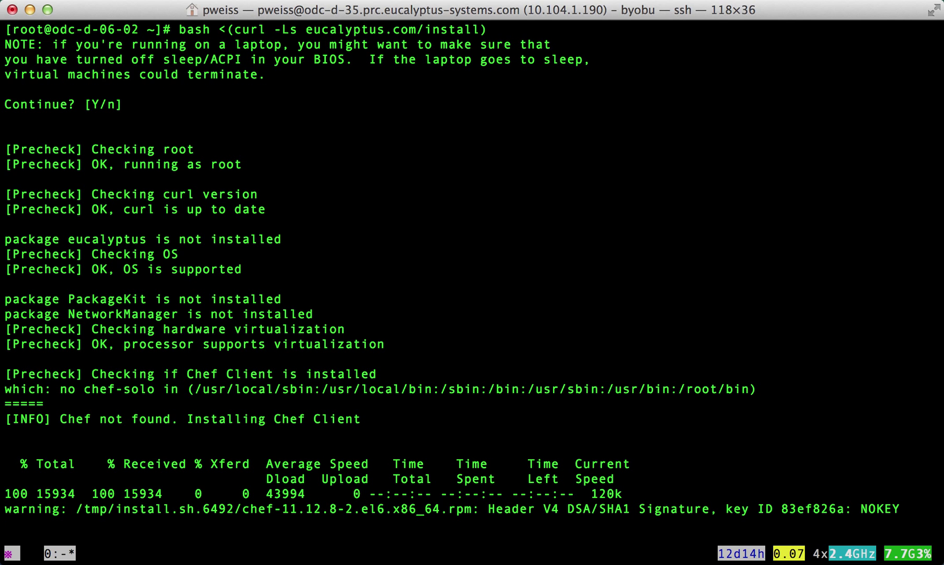
scroll(down, 3)
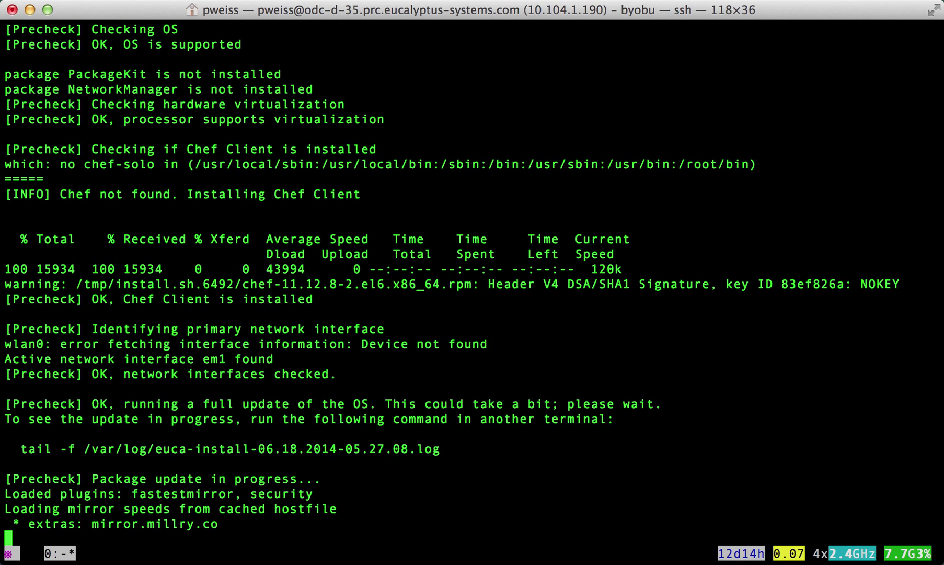
scroll(down, 3)
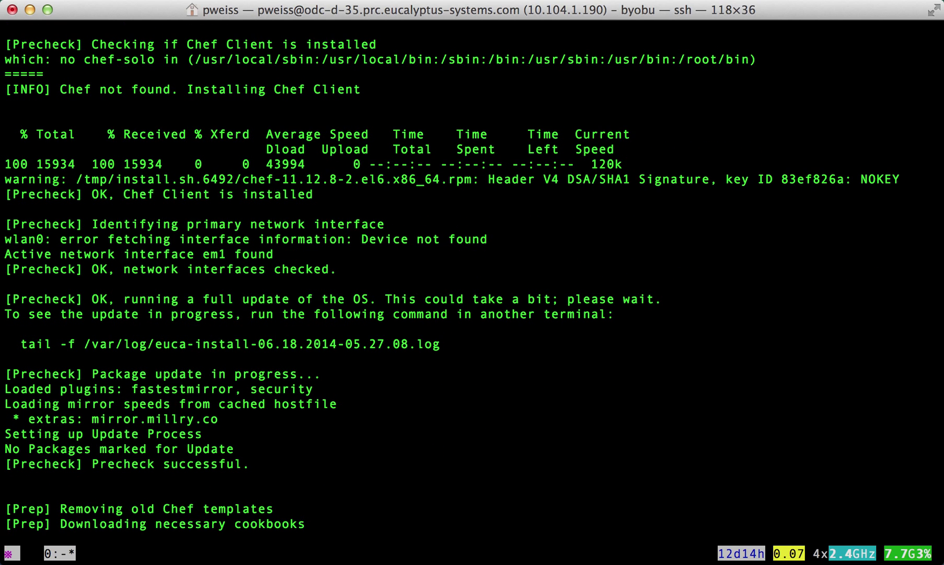
scroll(down, 3)
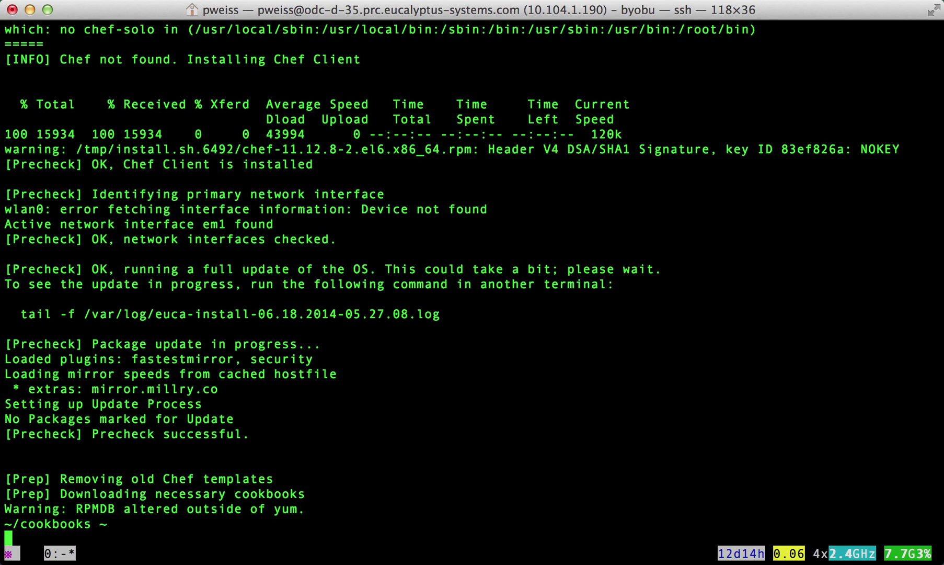
scroll(down, 3)
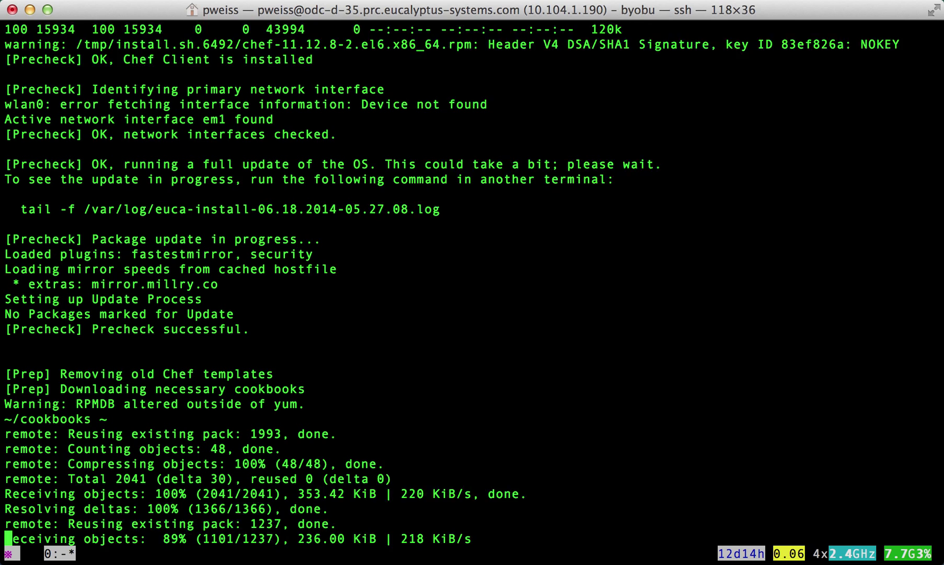
scroll(down, 3)
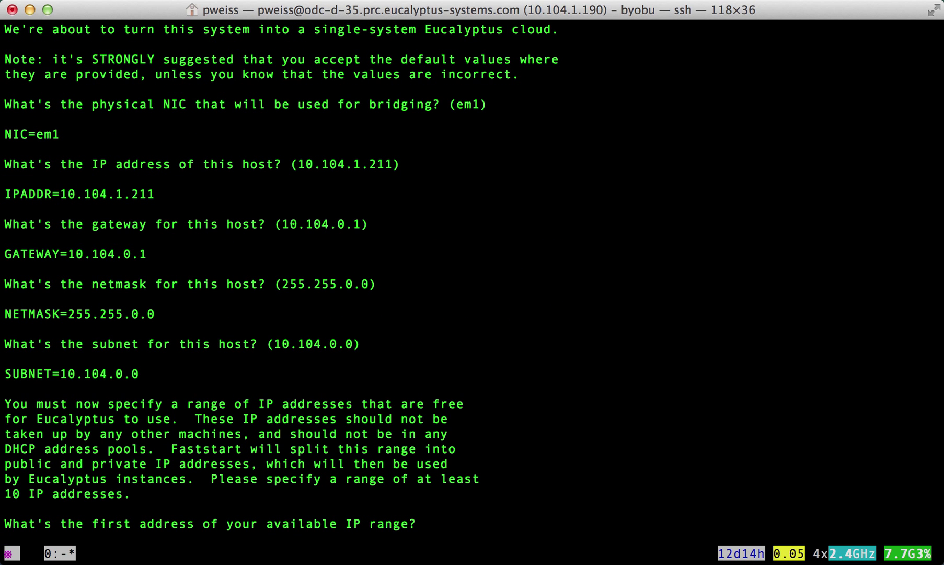
Give the installer first IP 10.104.5.100 and last IP 10.104.5.150, then let installation finish.
text(10.1)
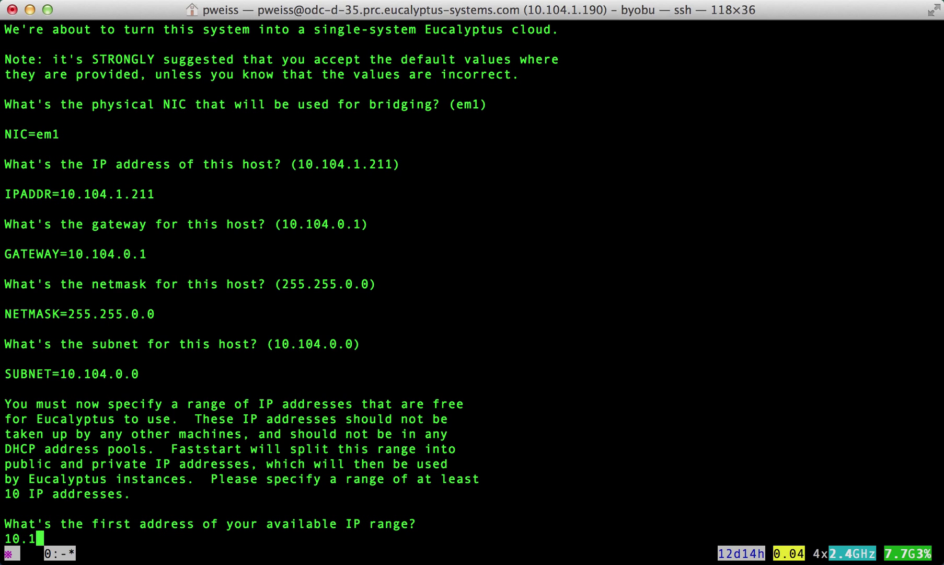
text(04)
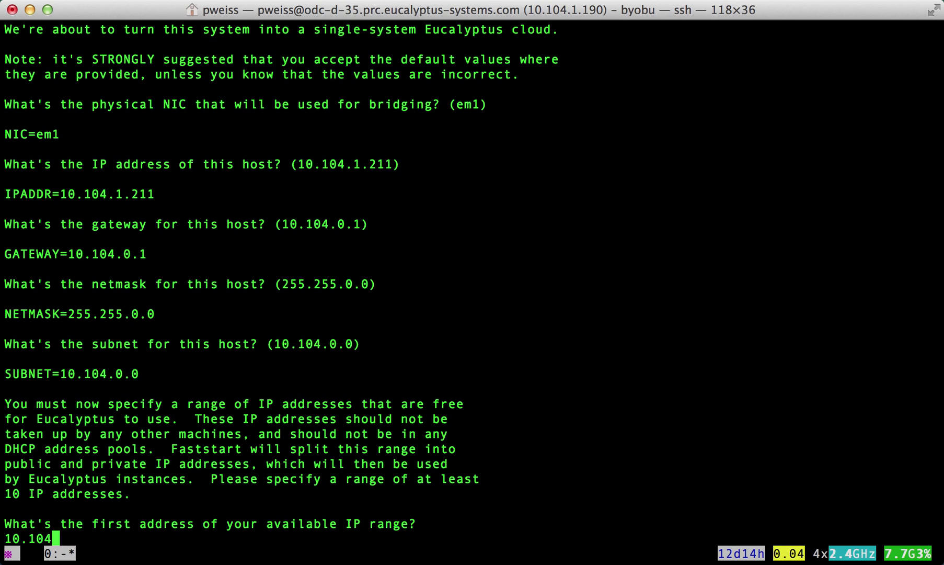
text(.5.10)
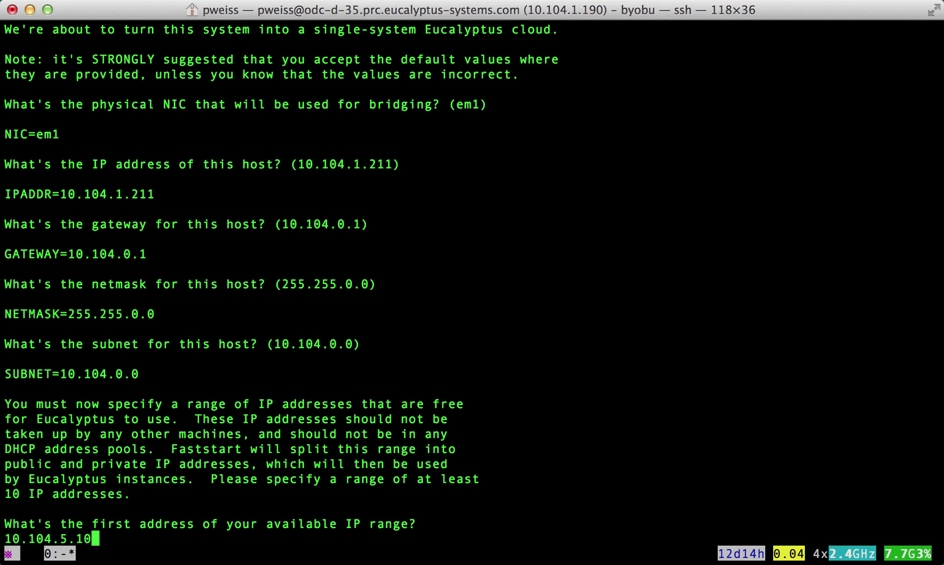
key(Return)
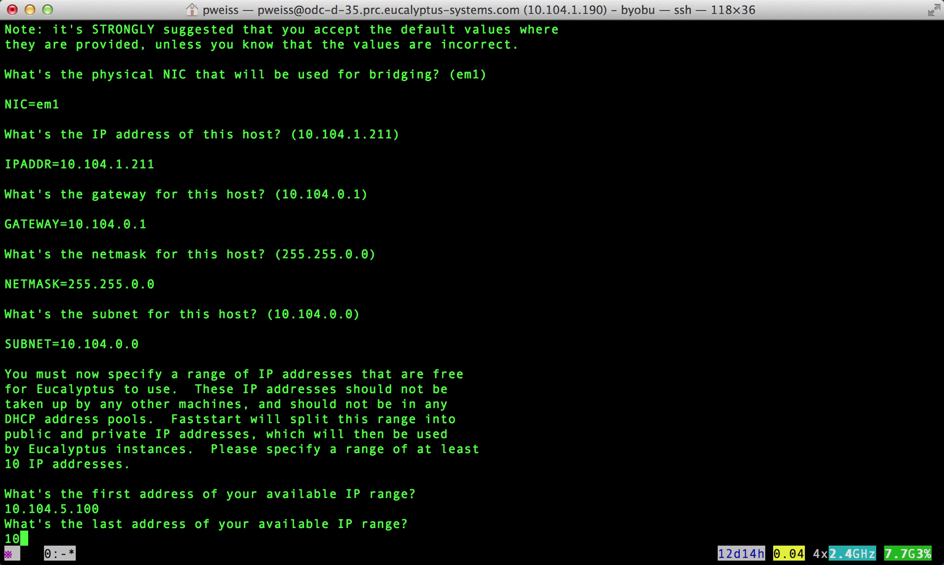
text(.104)
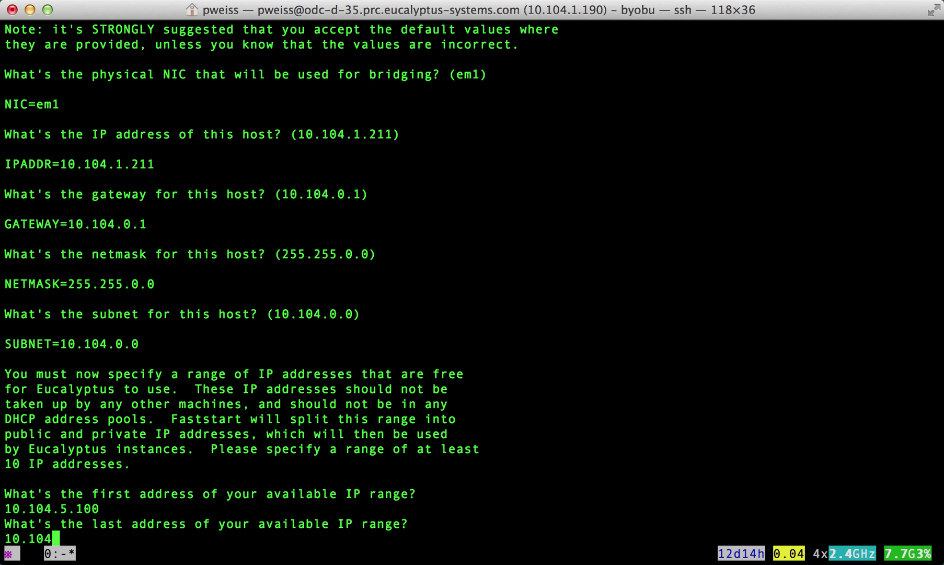
text(5.)
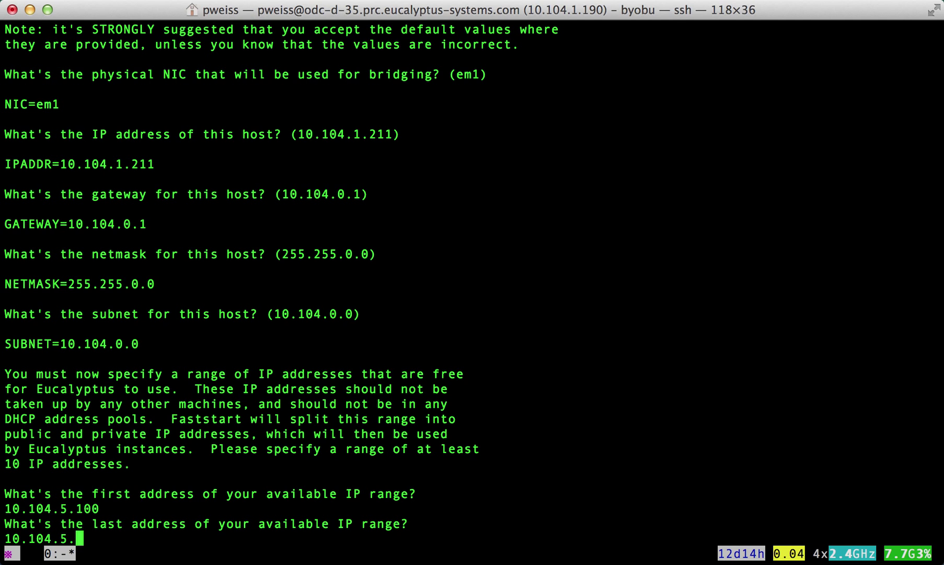
text(150)
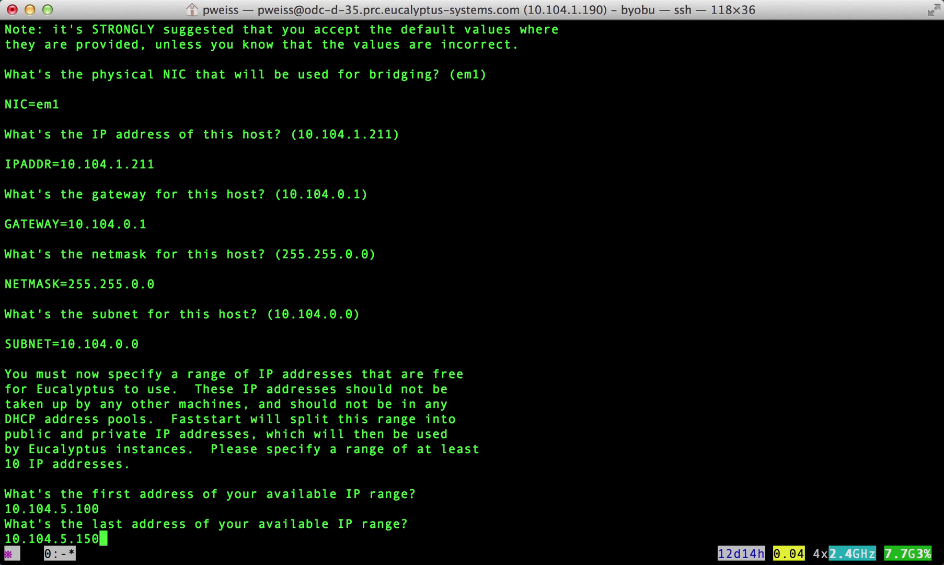
key(Return)
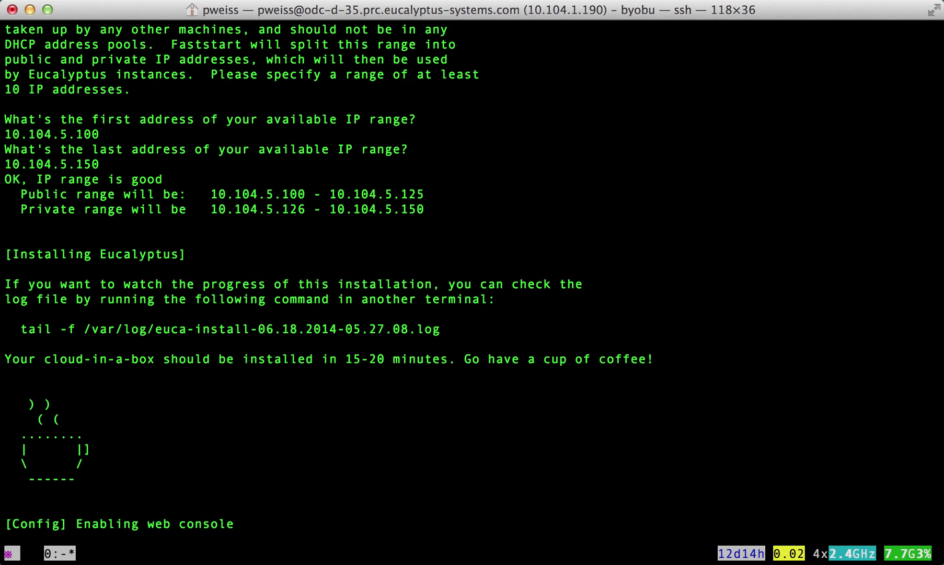
scroll(down, 3)
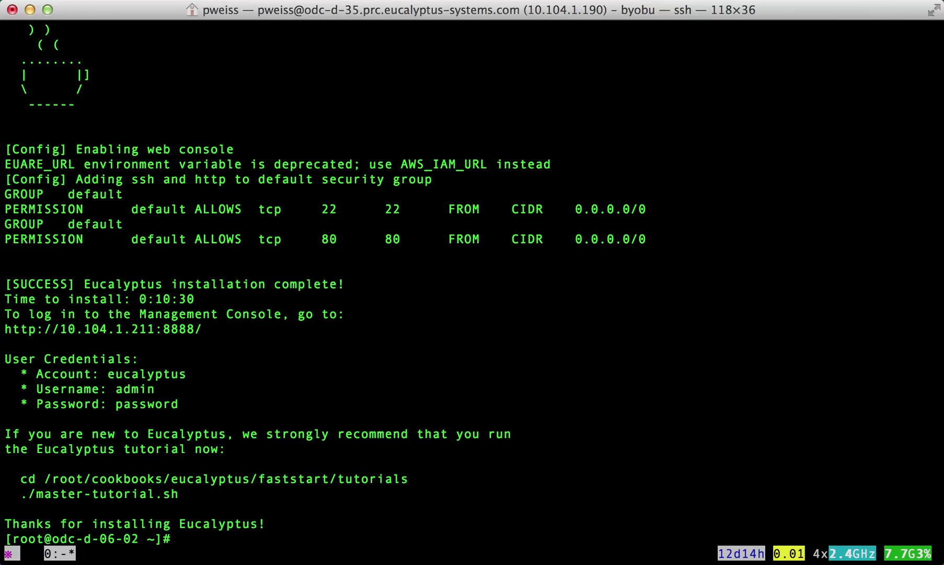
Source eucarc and run euca-describe-availability-zones verbose to show the default zone's VM capacity.
text(s)
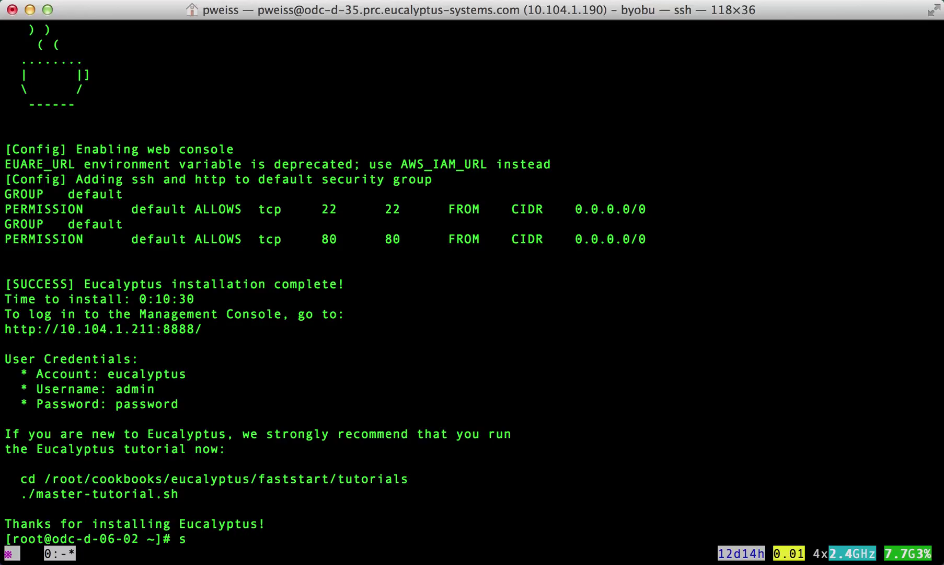
text(ource)
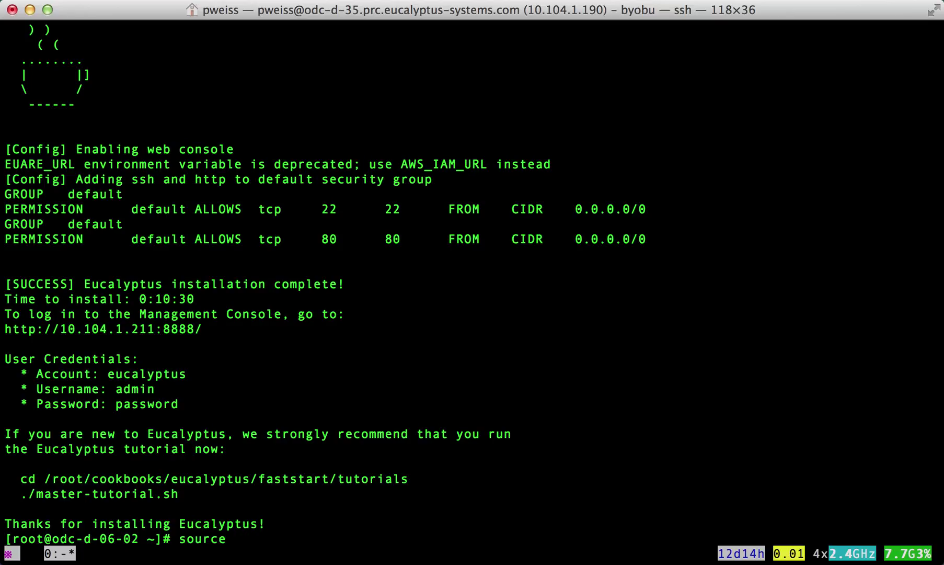
text(eucarc)
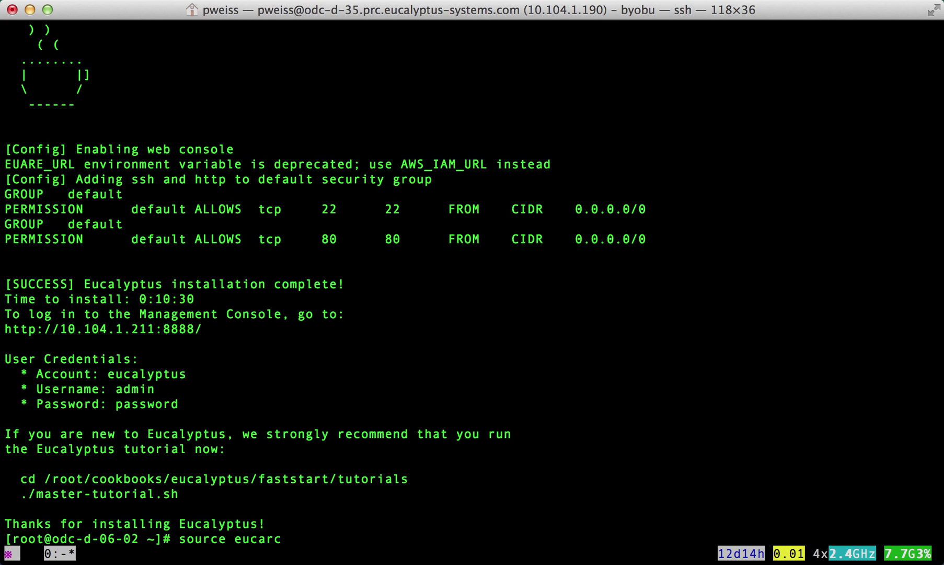
text(euca-describe-availability-zones)
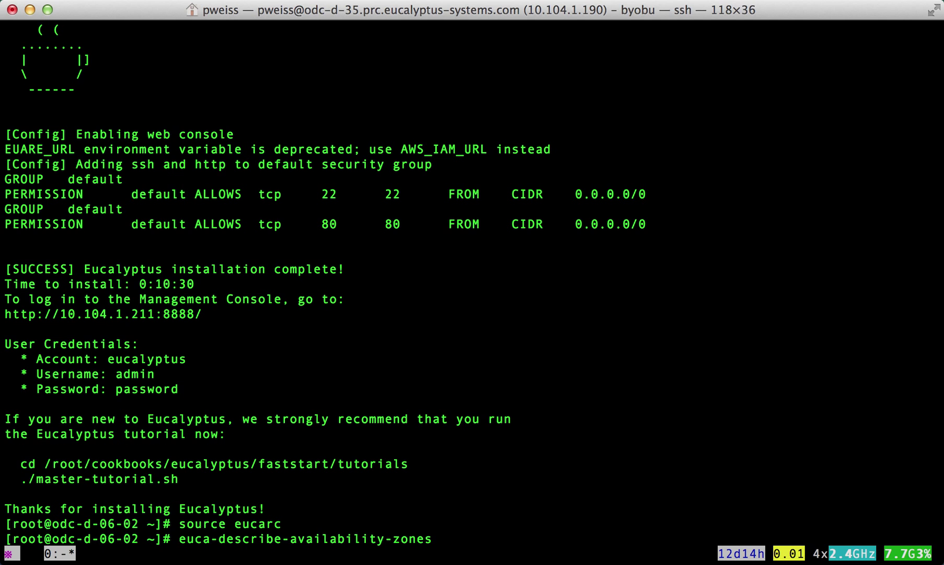
text(verbose)
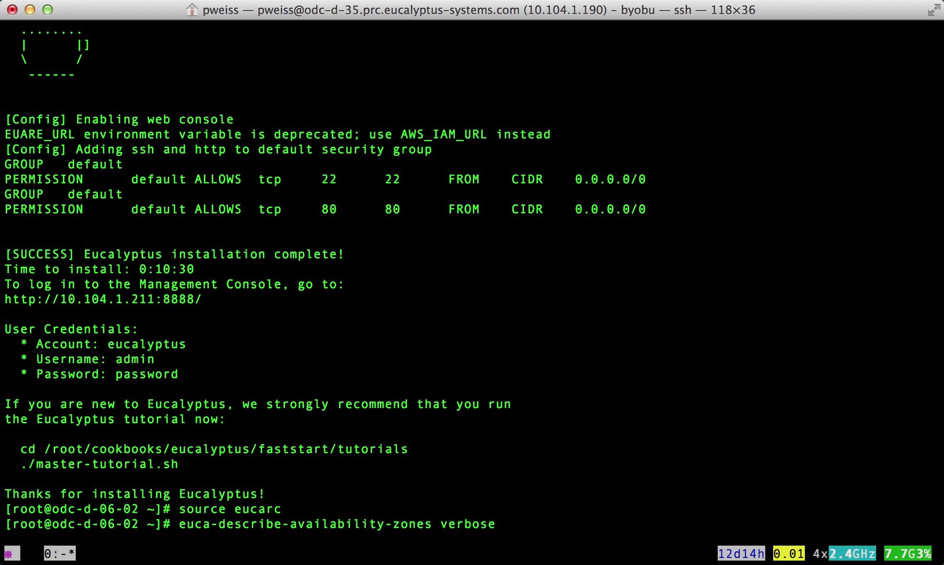
key(Return)
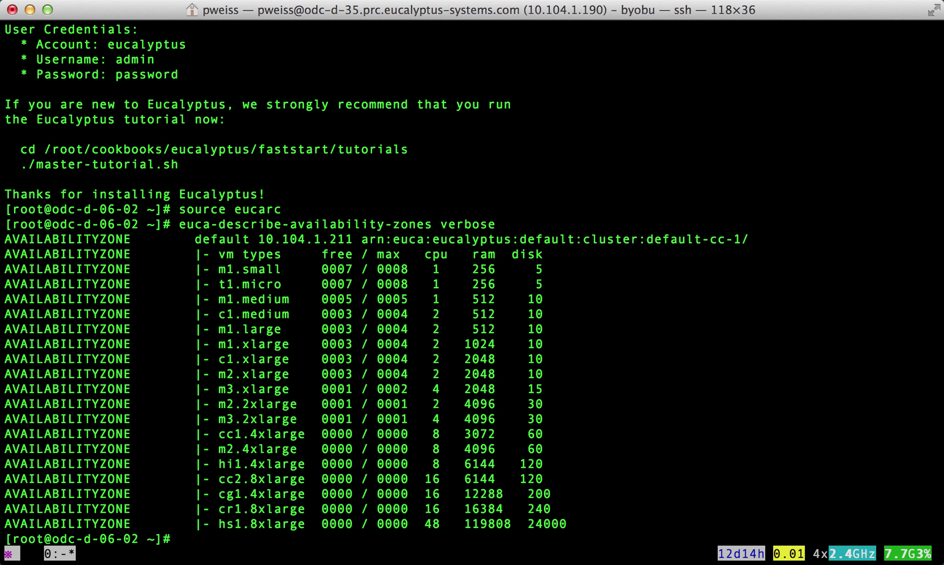
text(euca-describe-)
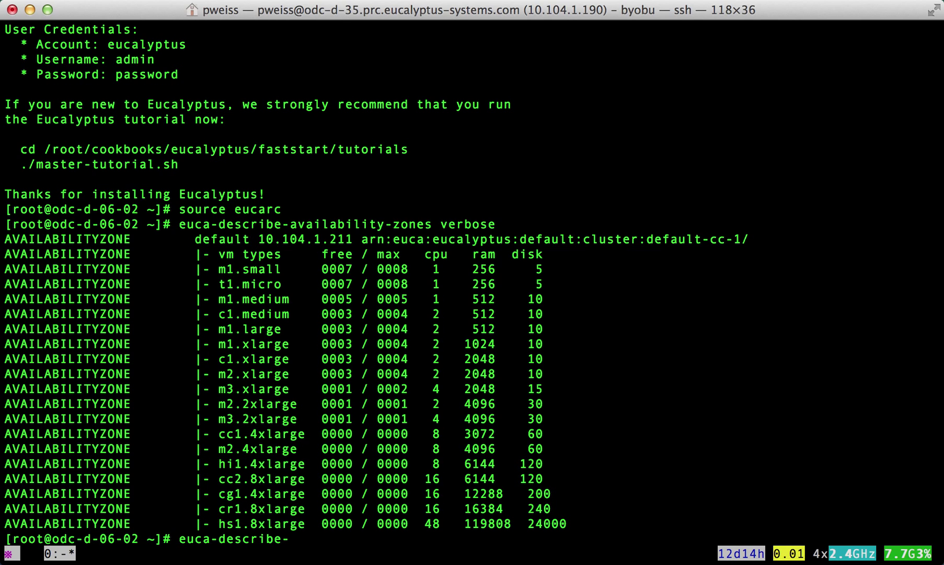
List instances, then SSH as cirros with my-first-keypair.pem to 10.104.5.100.
text(instances)
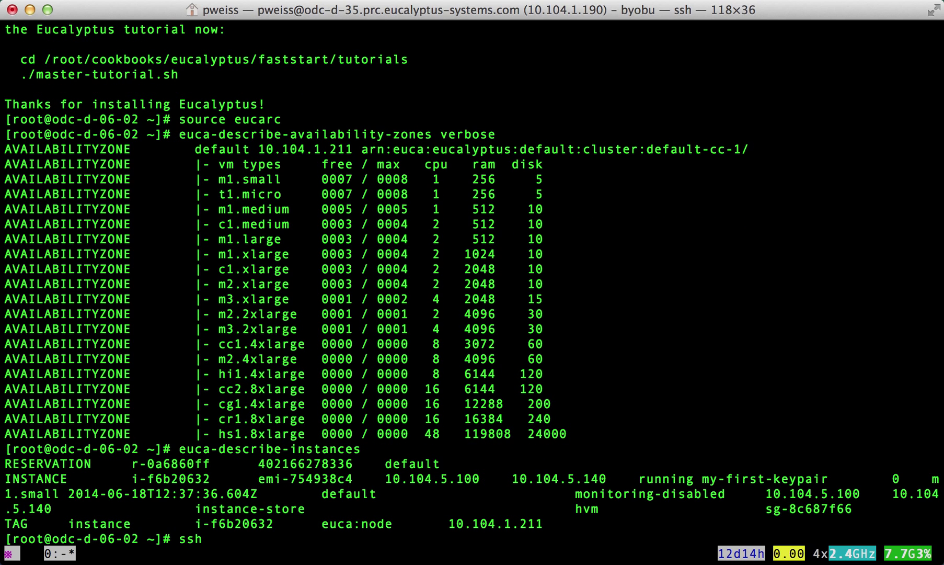
text(-i)
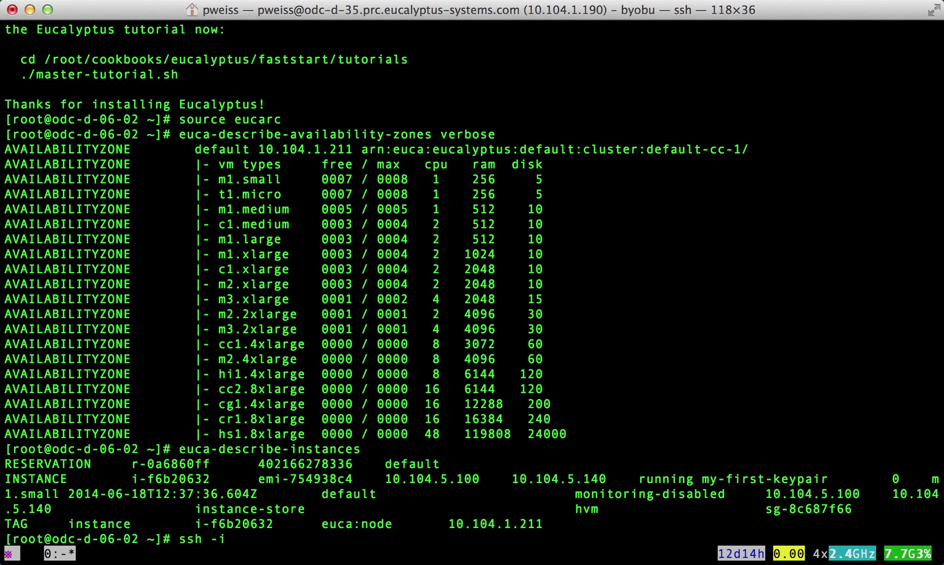
text(my-first-keypair.pem)
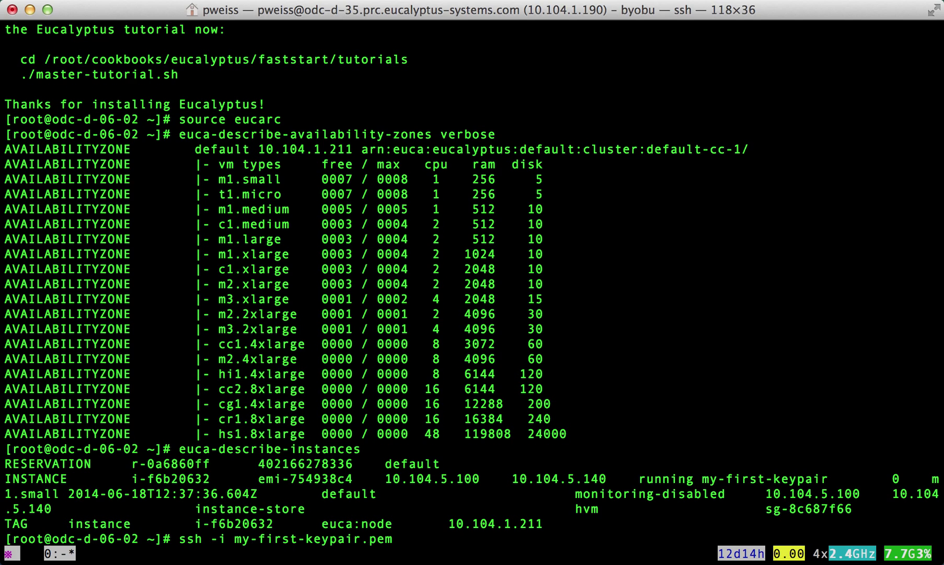
text(c)
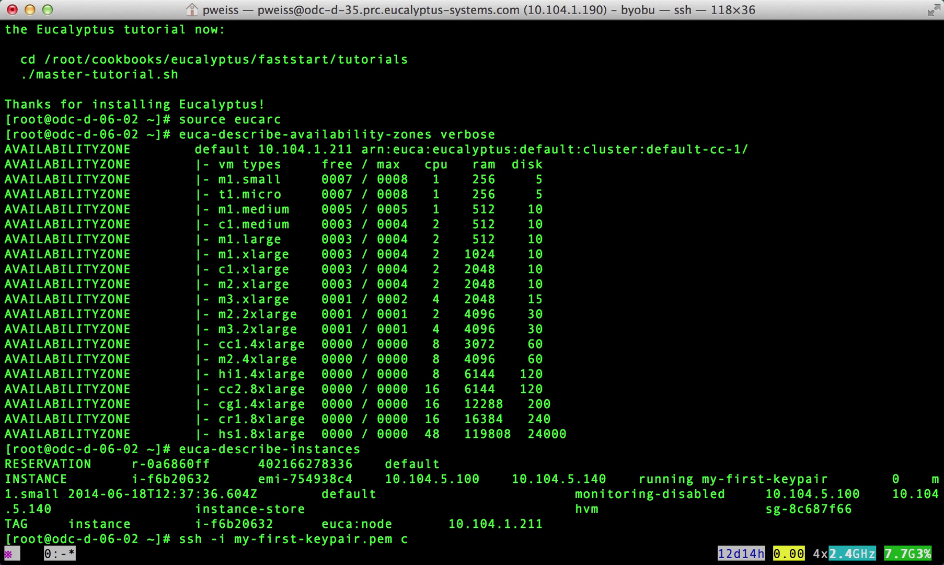
text(irro)
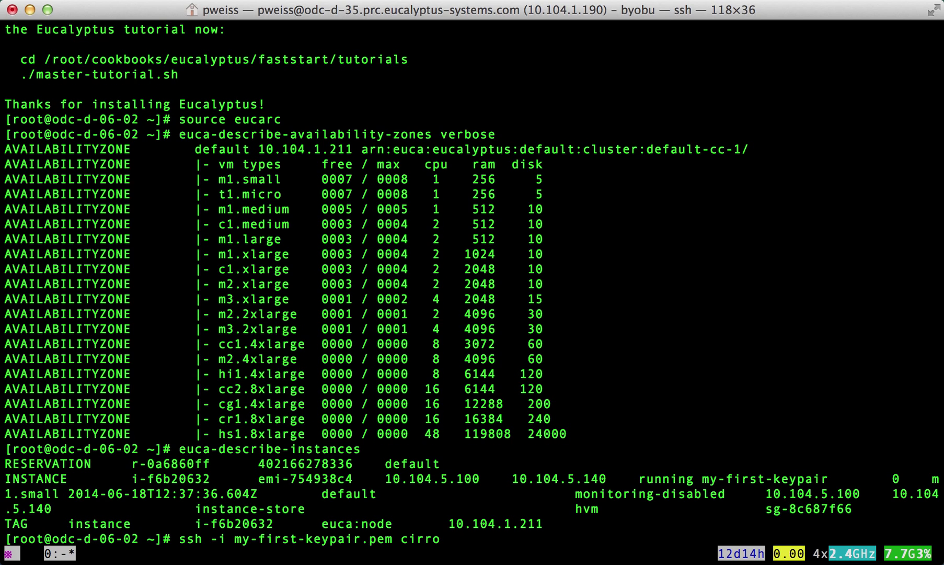
text(s@)
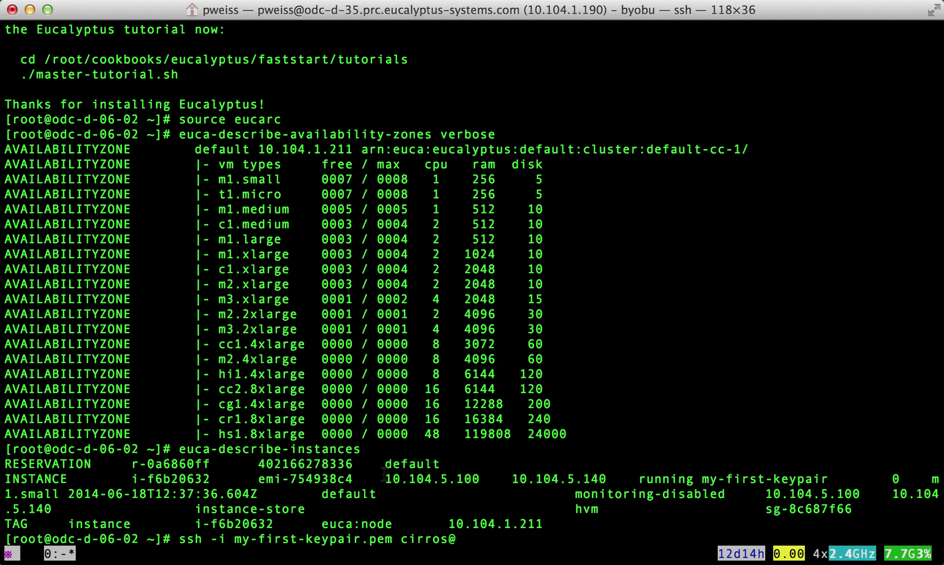
double_click(431, 479)
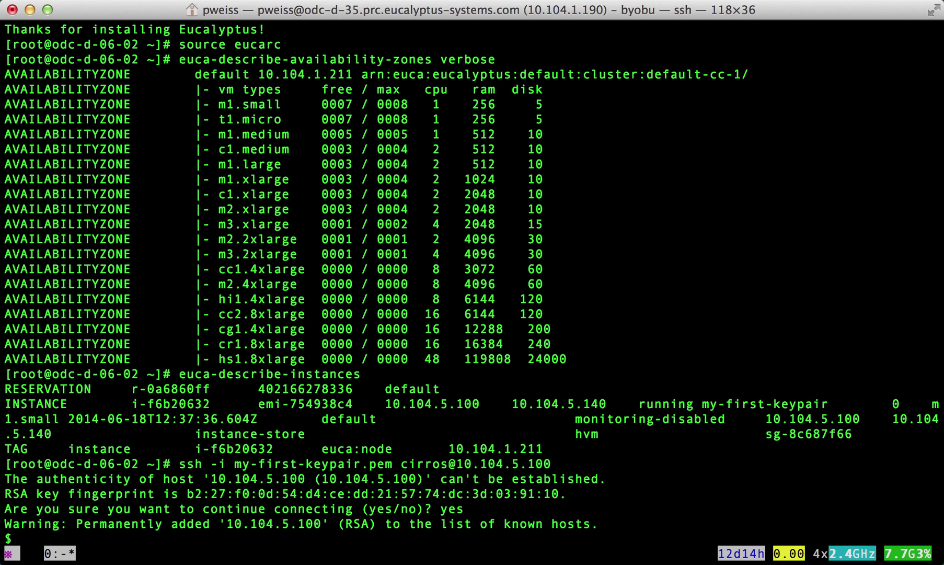
text(ping www.)
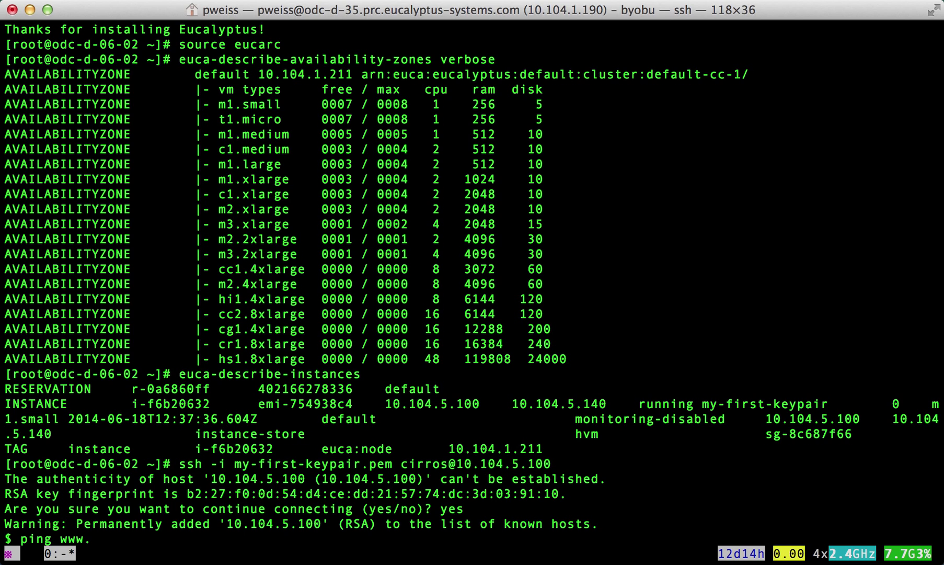
text(yahoo.com)
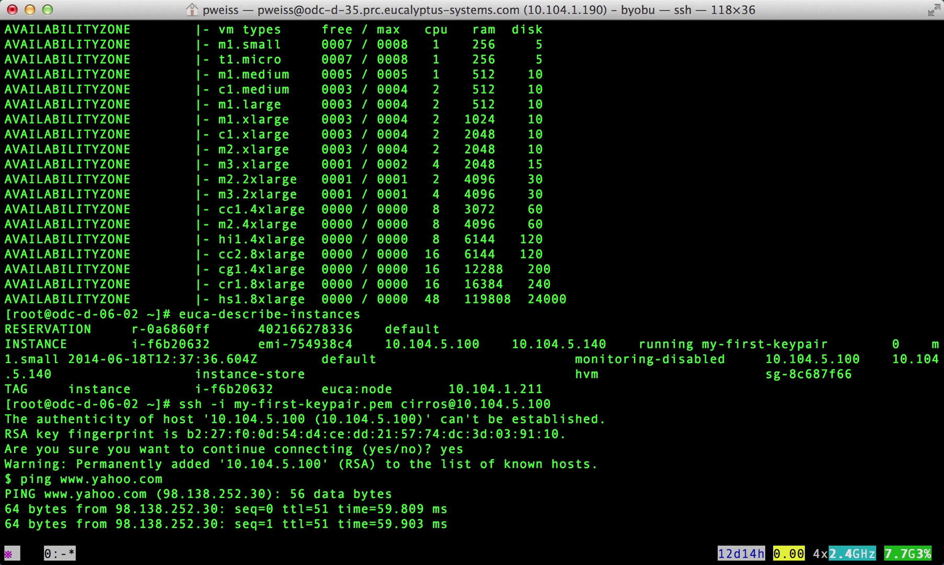
key(ctrl+c)
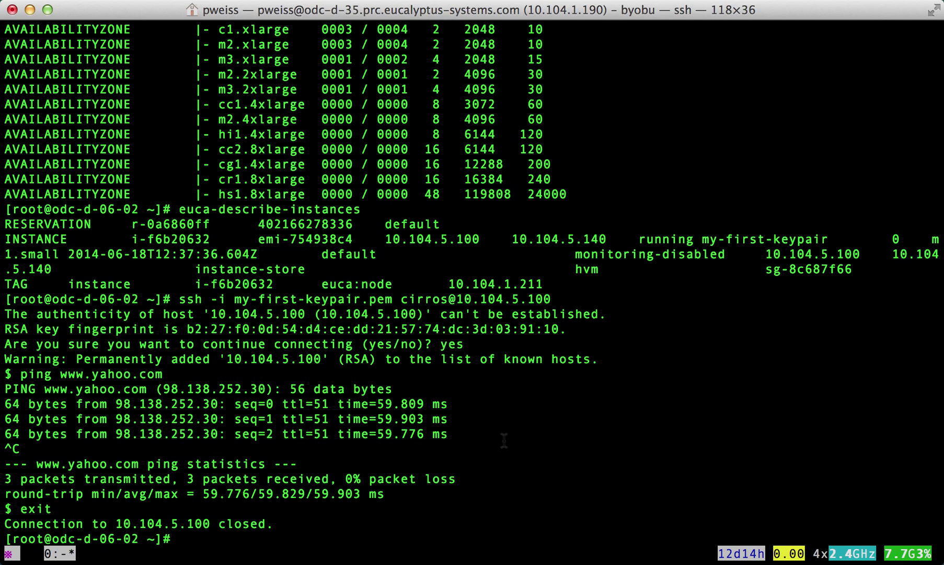
text(exit)
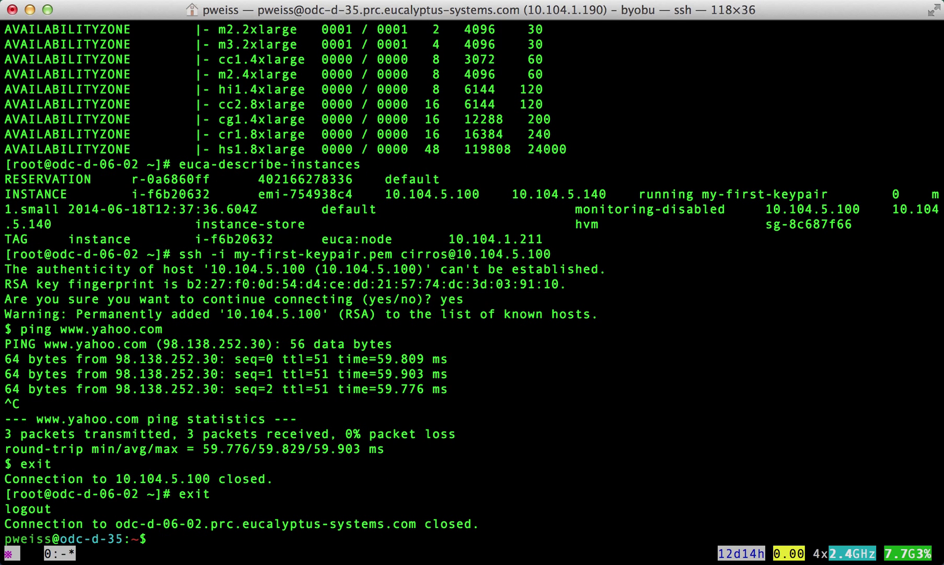
text(ssh root@odc-d-06-02.prc.eucalyptus-systems.com)
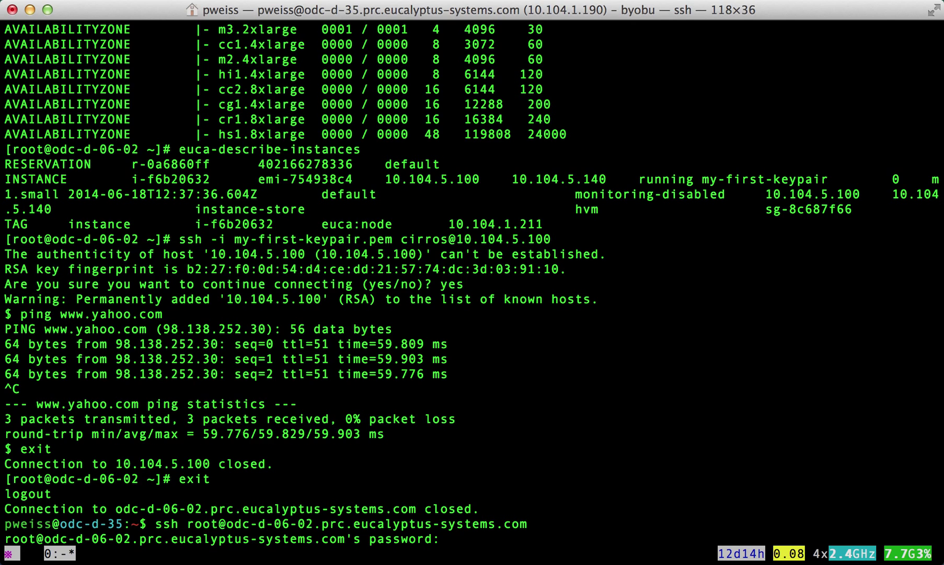
key(Return)
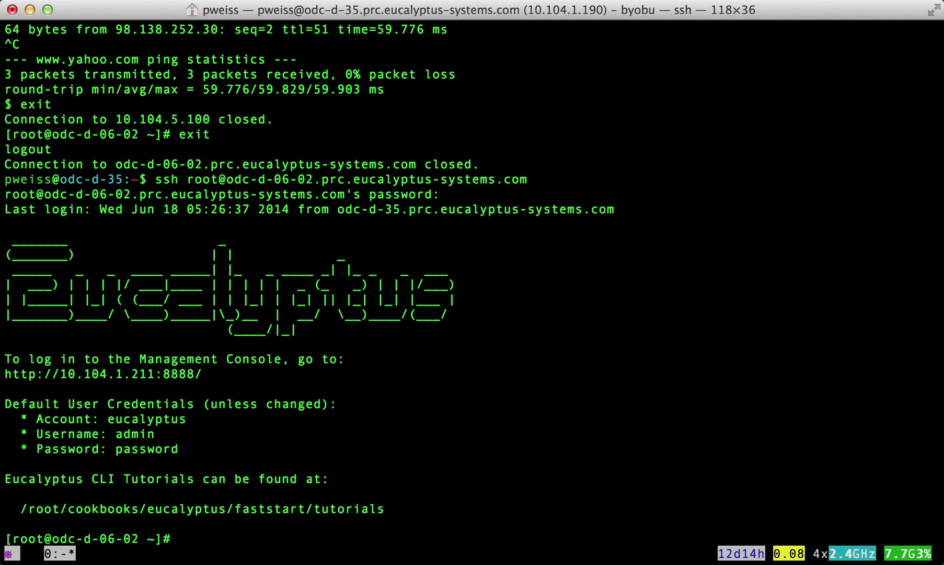
mouse_move(571, 29)
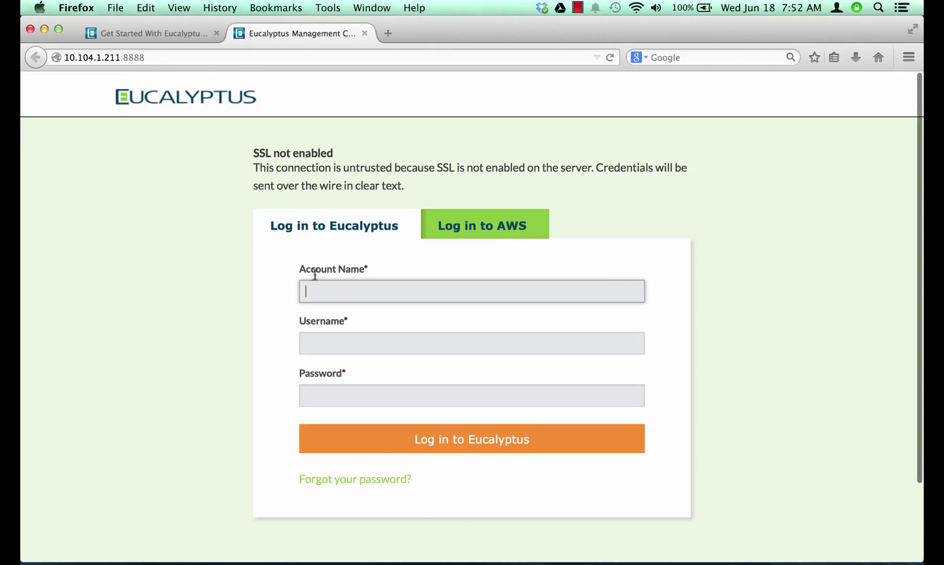
Sign in to account eucalyptus as admin and reach the dashboard with one running instance.
text(eucalyptus)
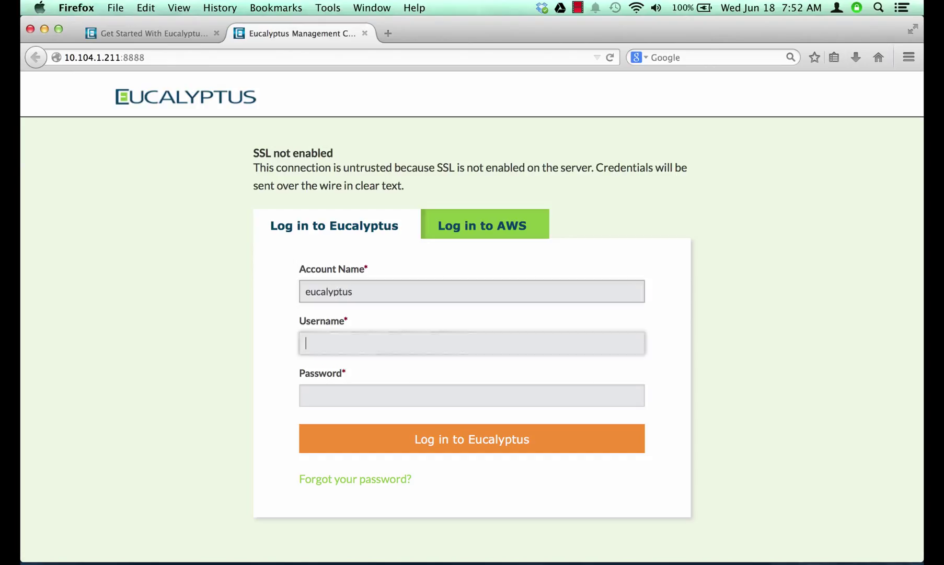
text(admin)
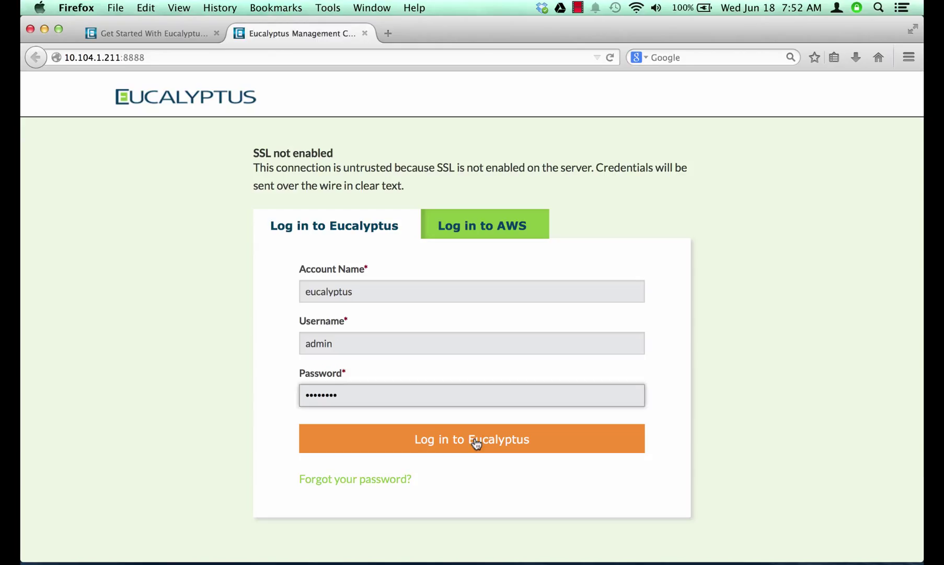
click(472, 438)
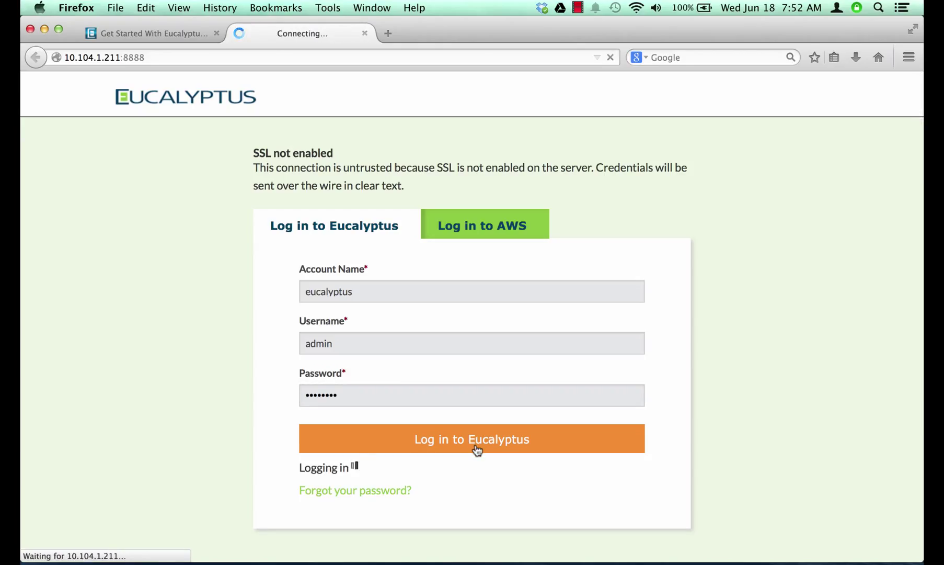
click(472, 438)
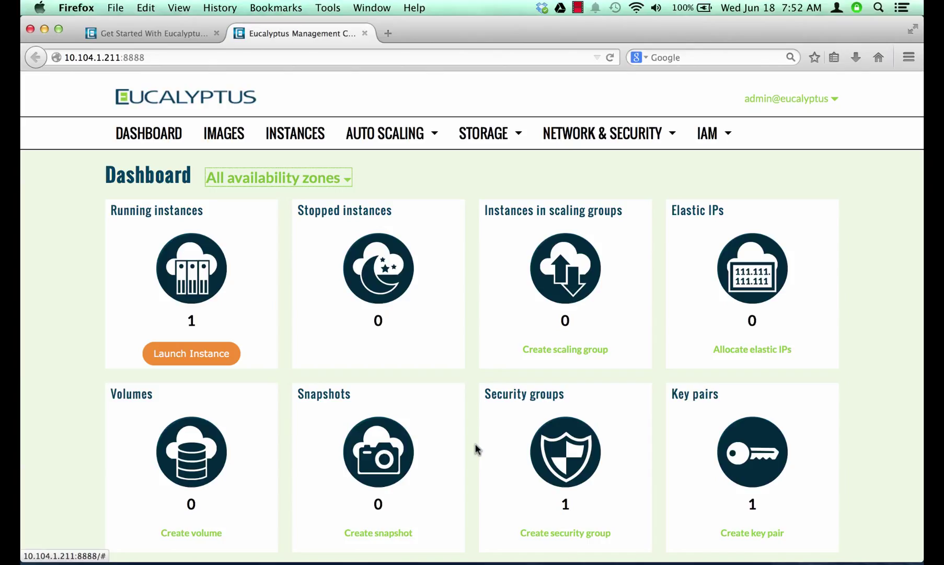
mouse_move(191, 269)
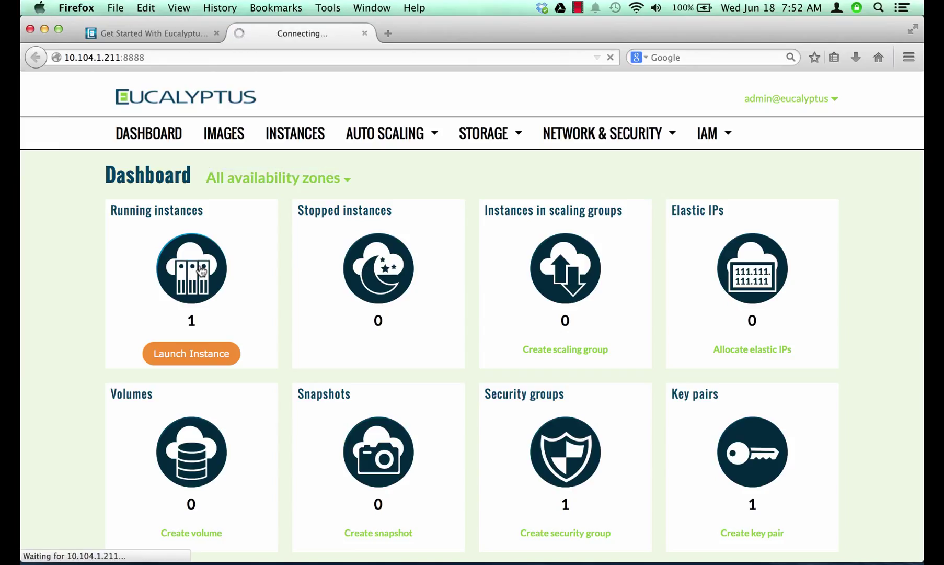
Open the running instances list and start the Launch New Instance wizard at image emi-754938c4.
click(192, 269)
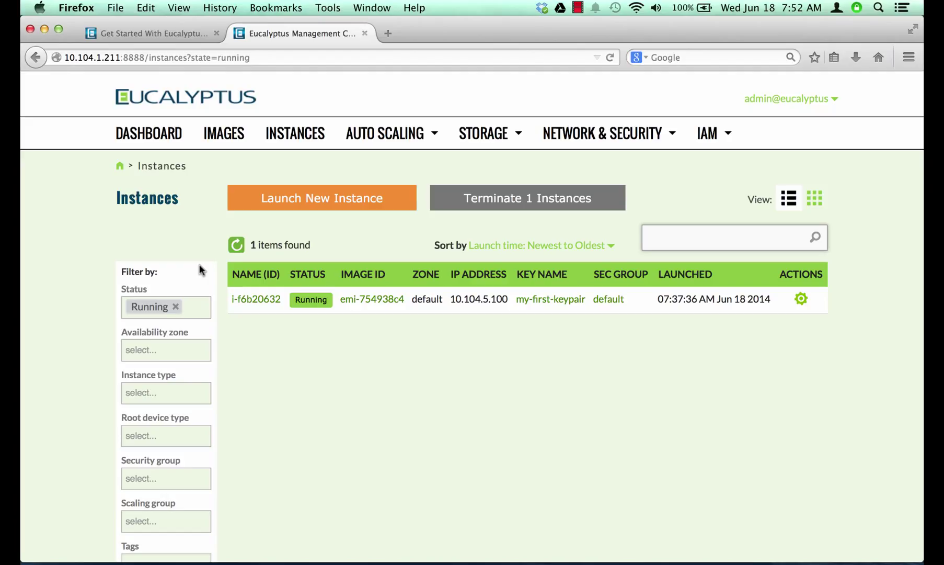
mouse_move(367, 239)
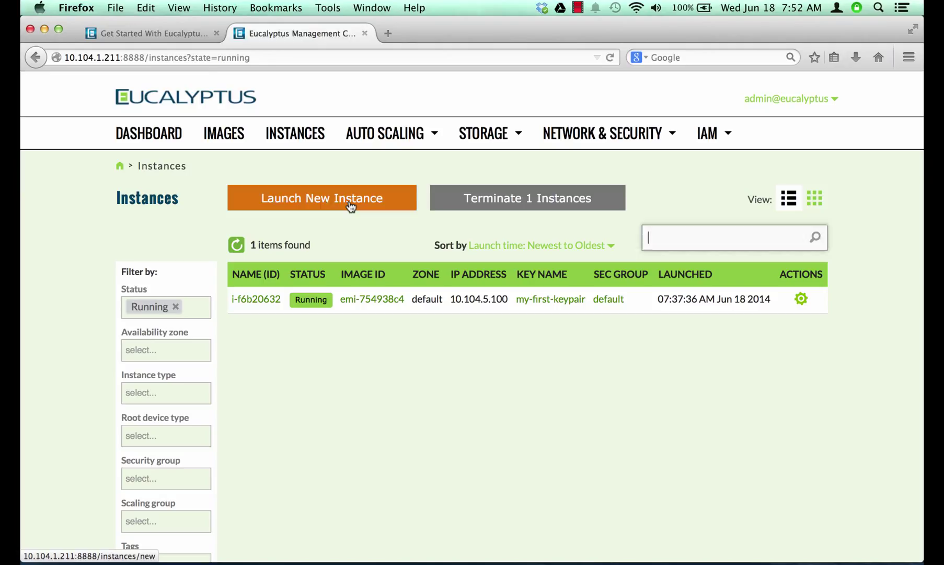
click(321, 197)
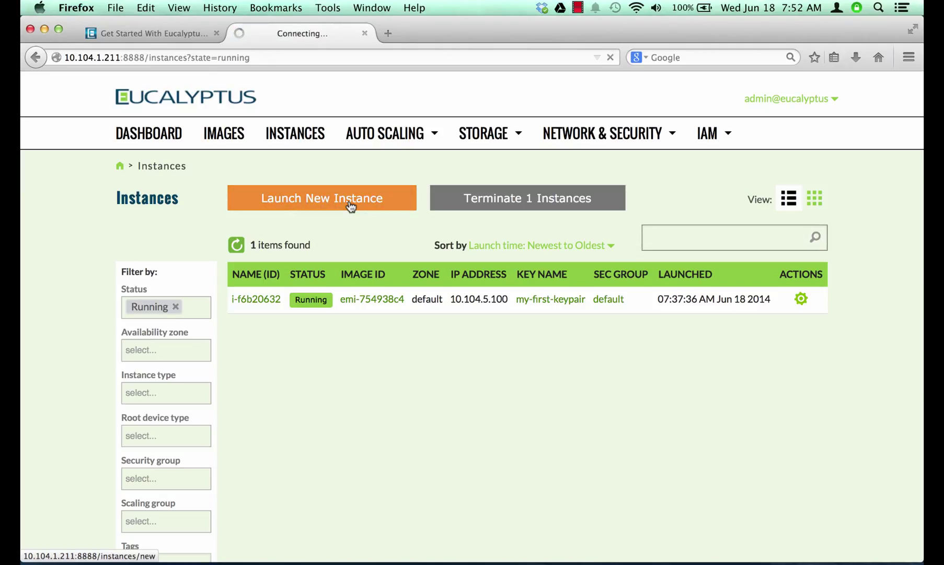
click(321, 198)
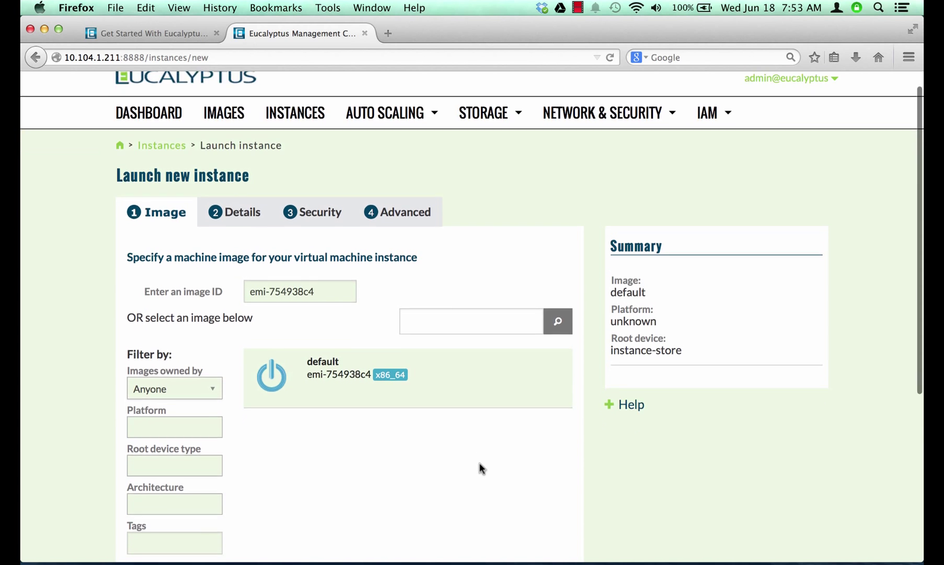
Keep image emi-754938c4 and m1.small, select my-first-keypair and default group, and submit the launch.
click(408, 373)
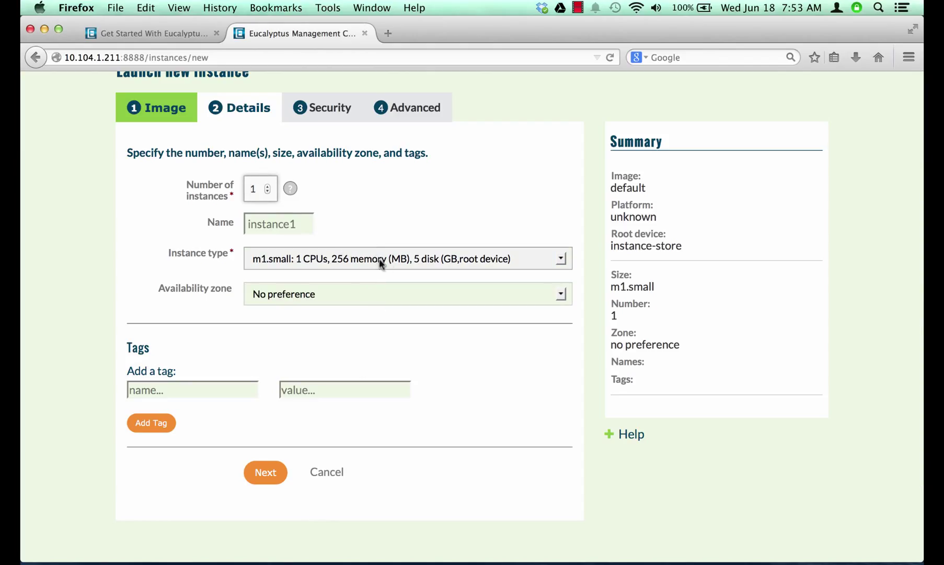
mouse_move(461, 265)
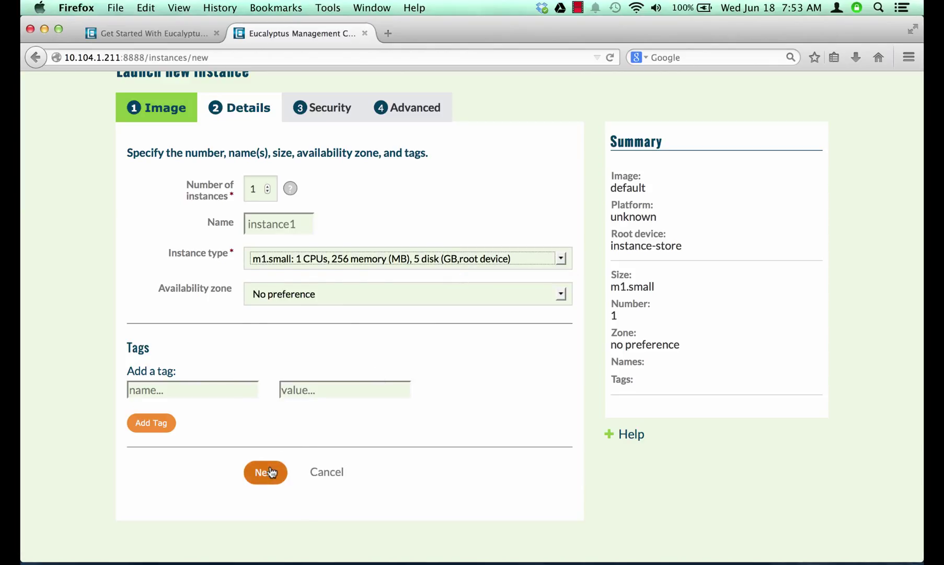
click(266, 471)
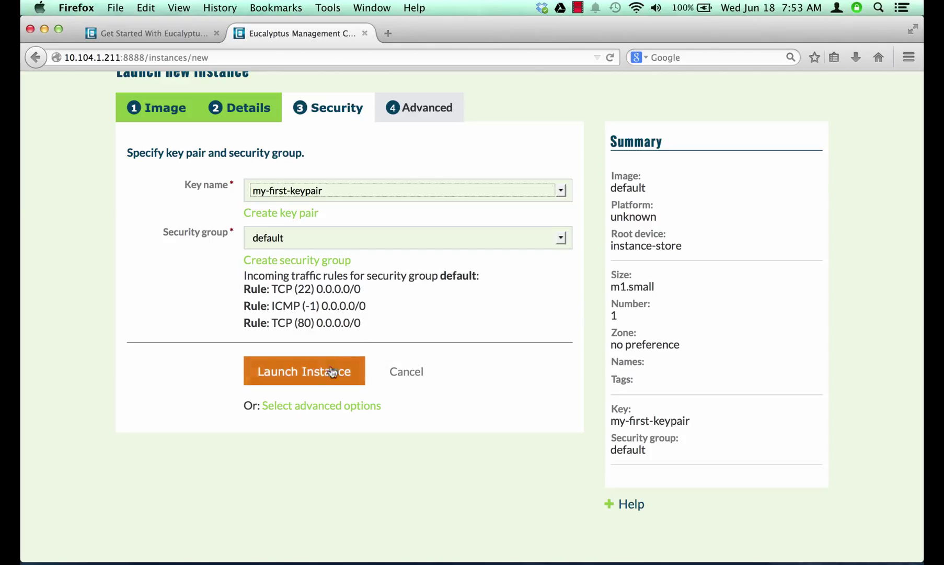
click(305, 371)
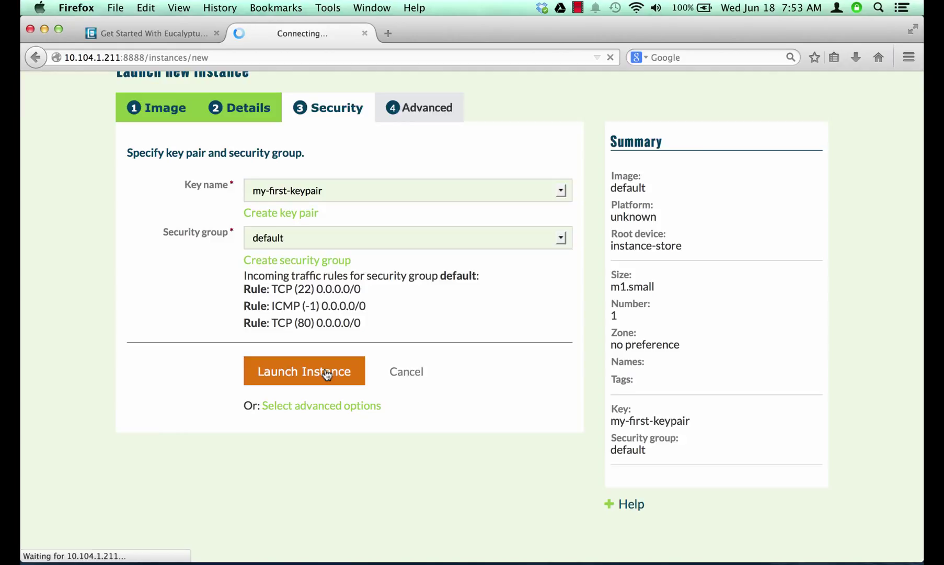
click(304, 371)
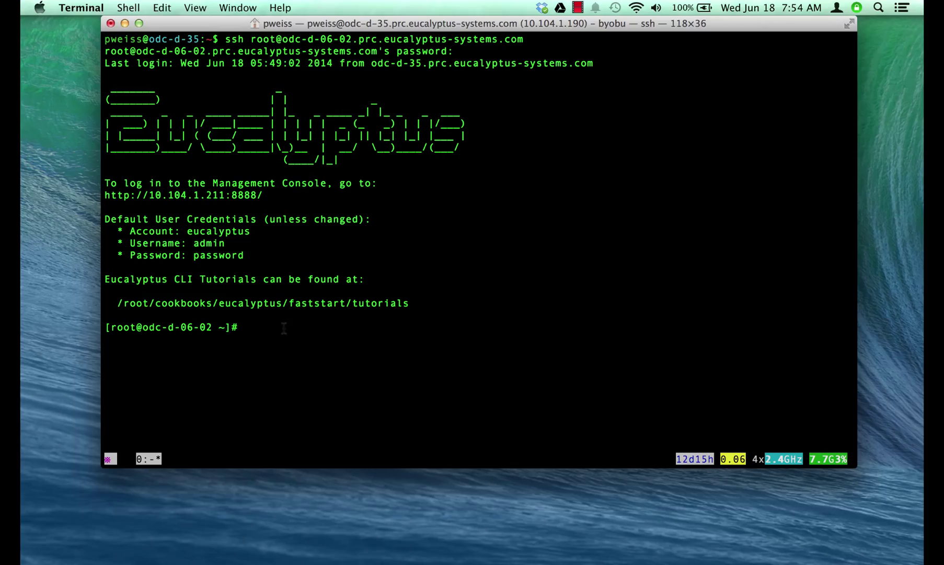
text(ssh)
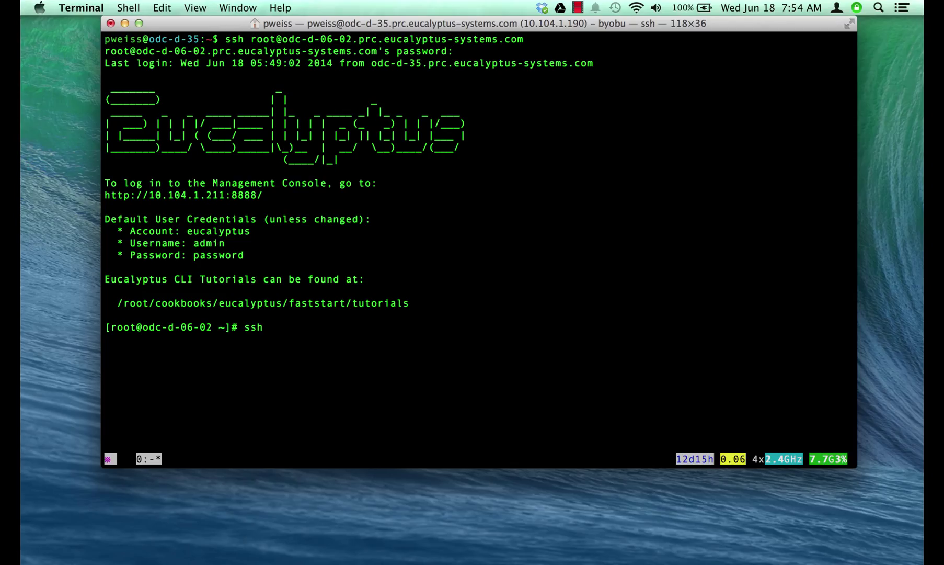
text(-i my-first-keypair.pem)
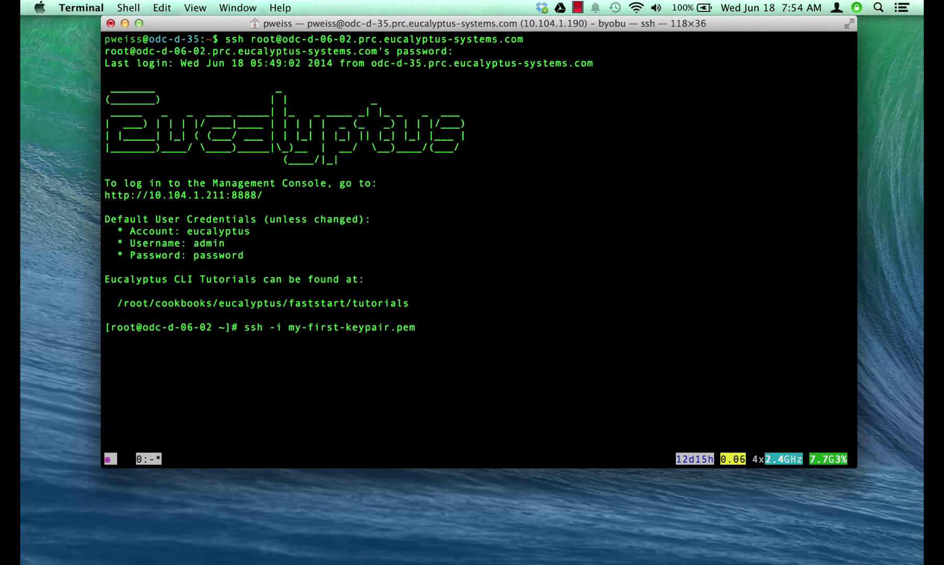
text(cirr)
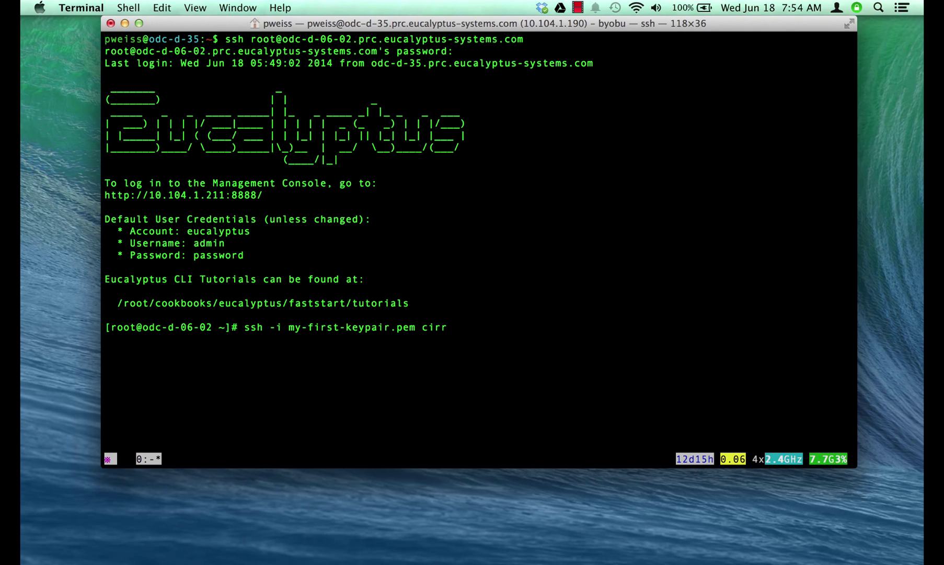
text(os@10.104.5.101)
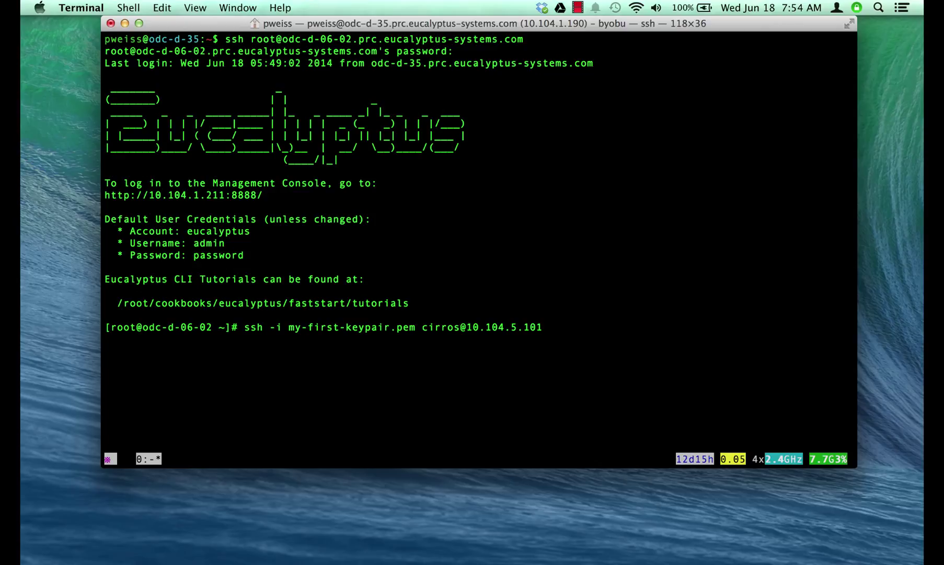
key(Return)
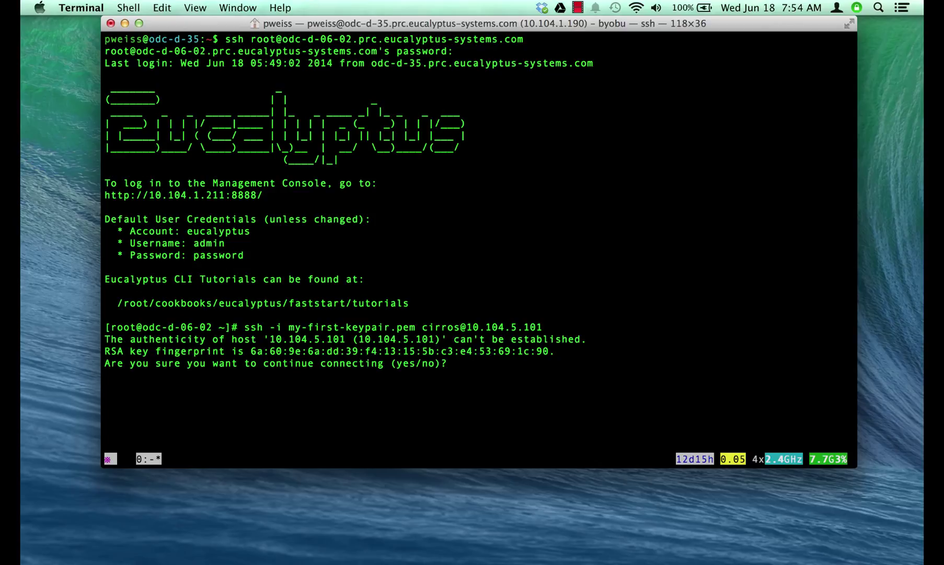
text(yes)
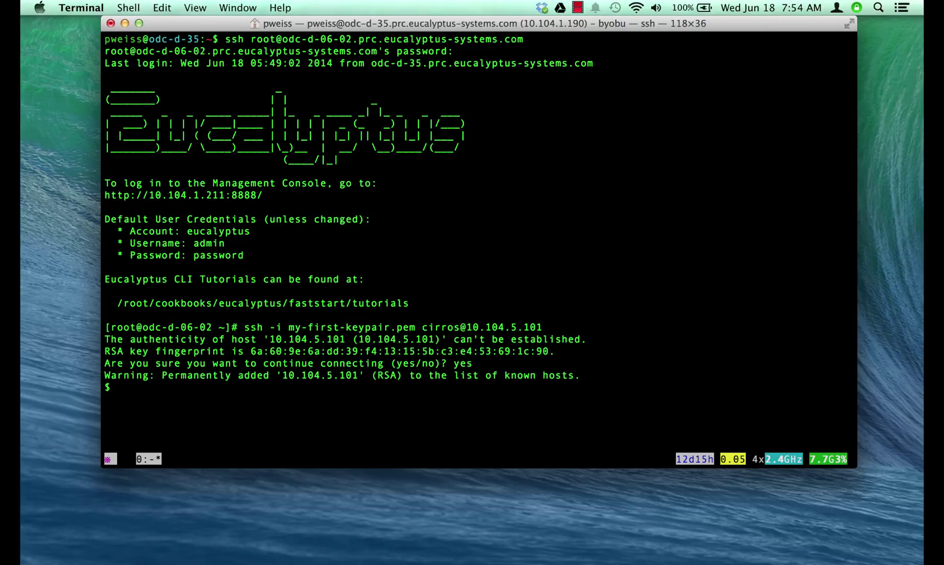
text(ping www.y)
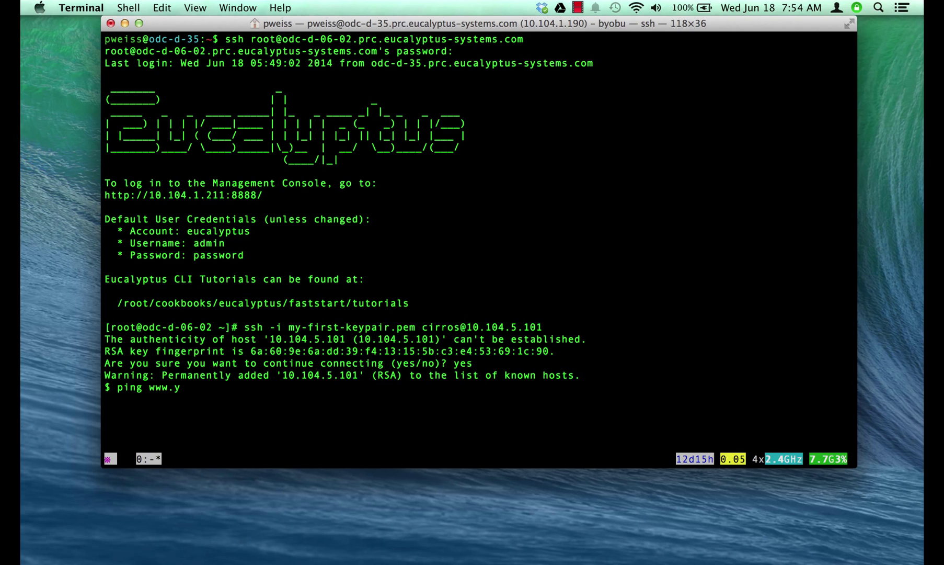